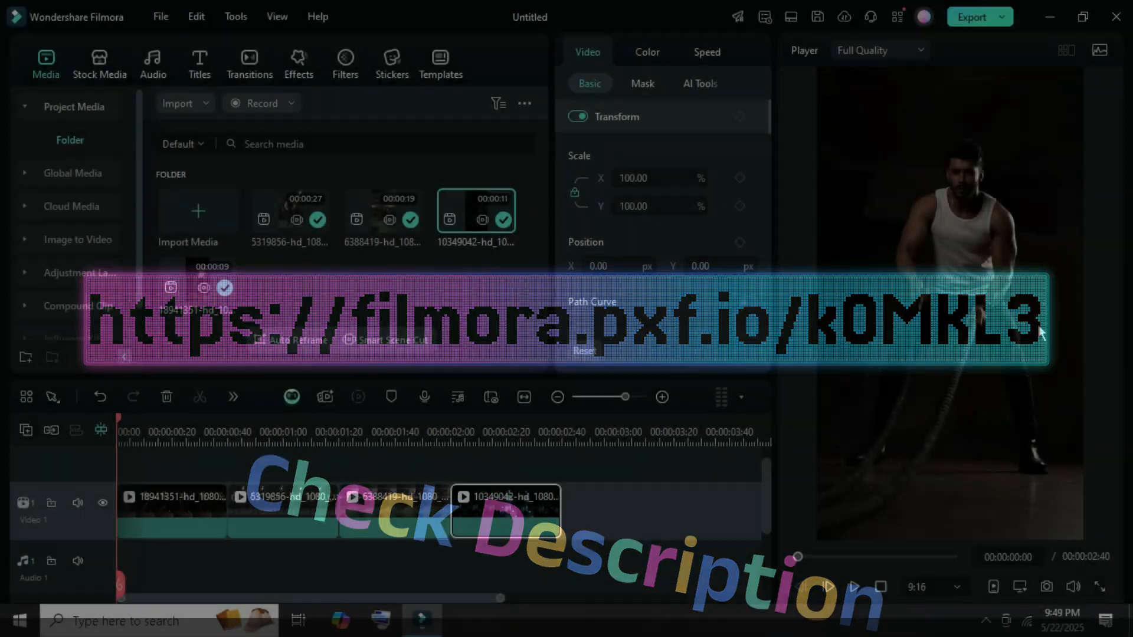
- Give the rope-training clip a 9:16 crop ratio and move to Pan & Zoom framing
click(855, 587)
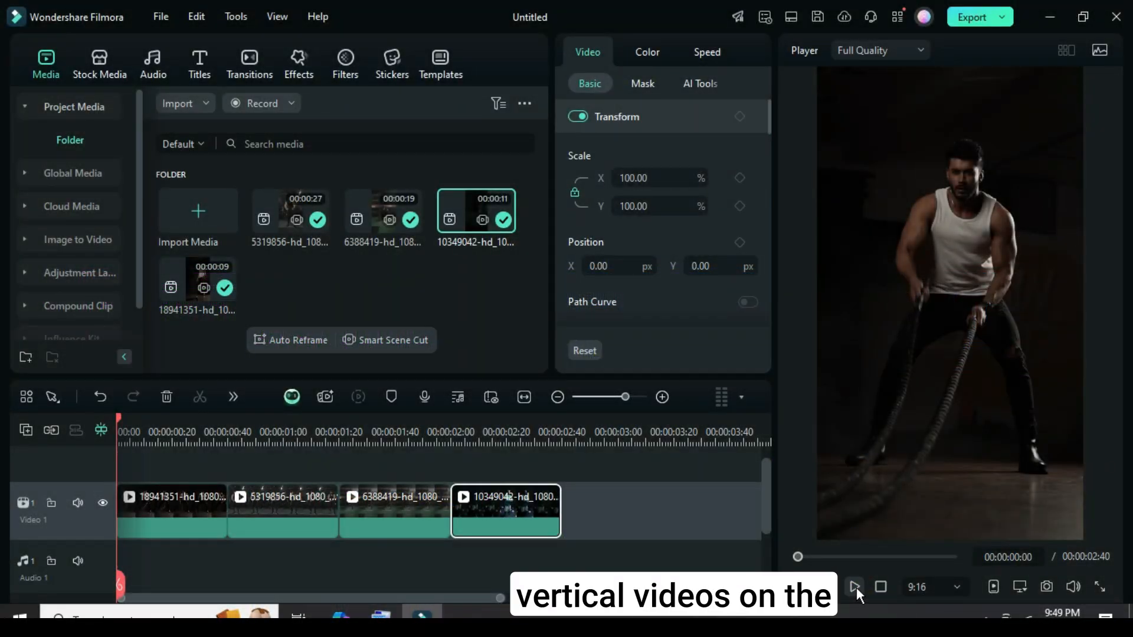
click(856, 587)
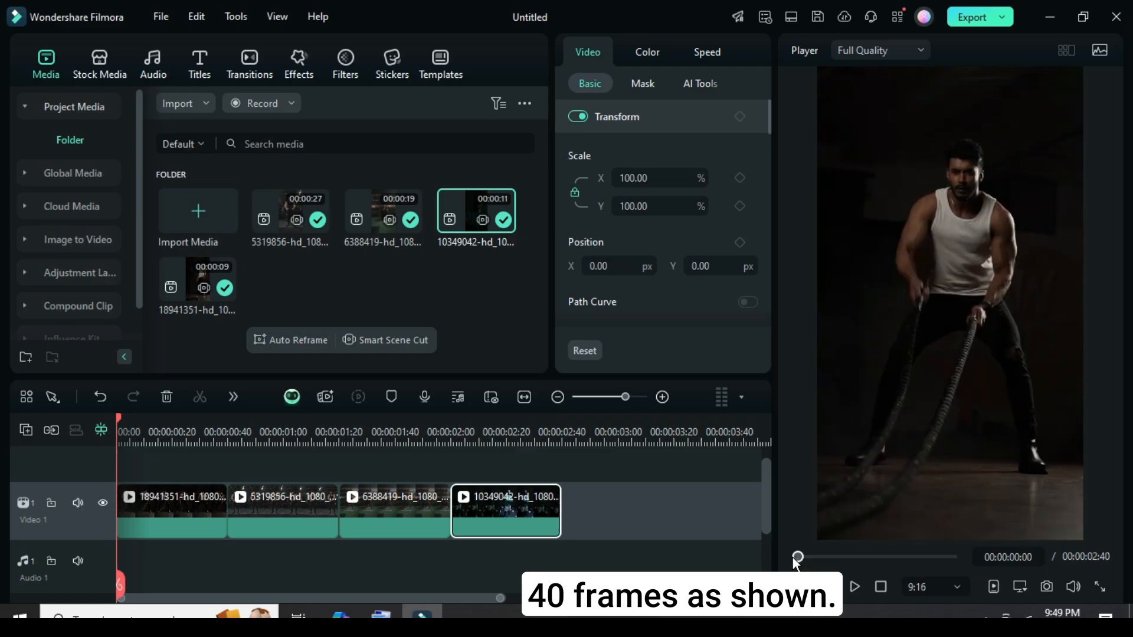
click(172, 511)
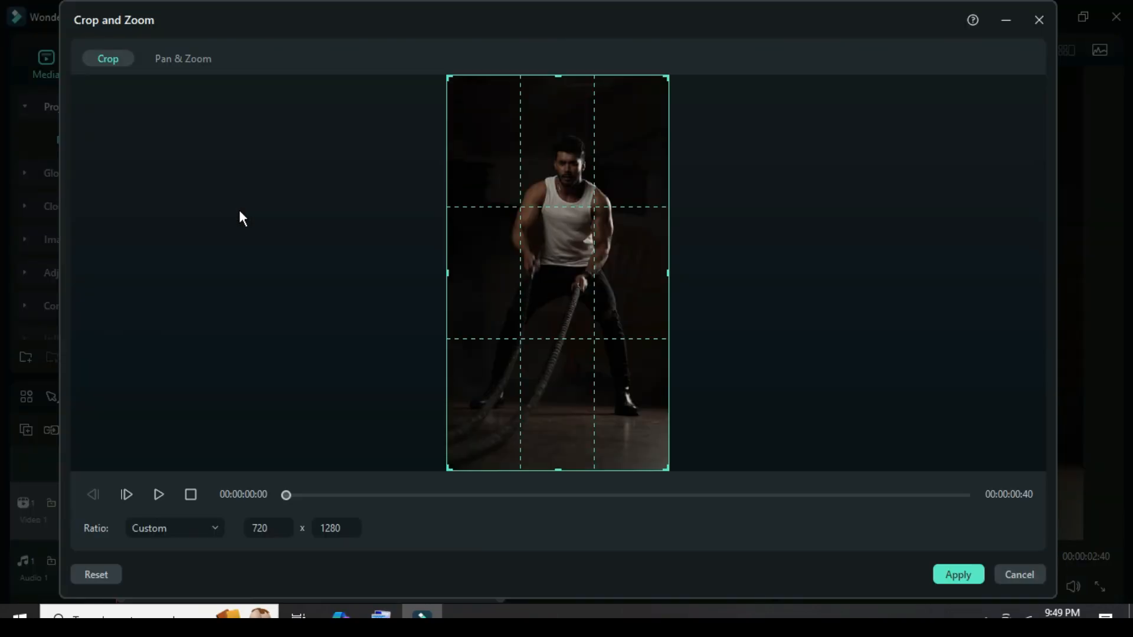
click(174, 529)
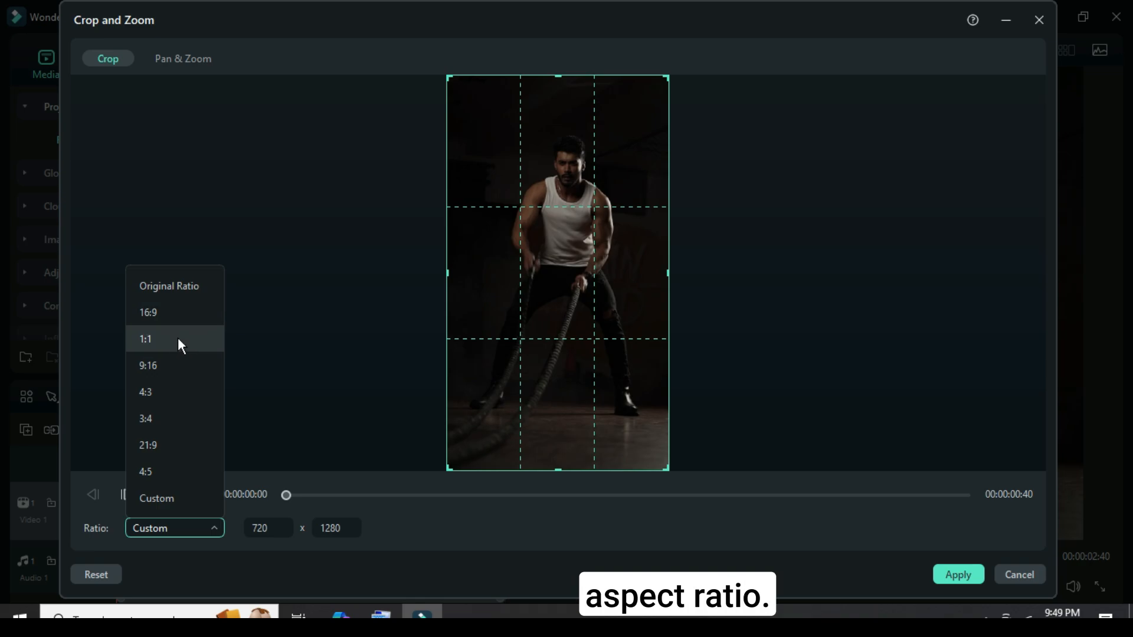
click(149, 365)
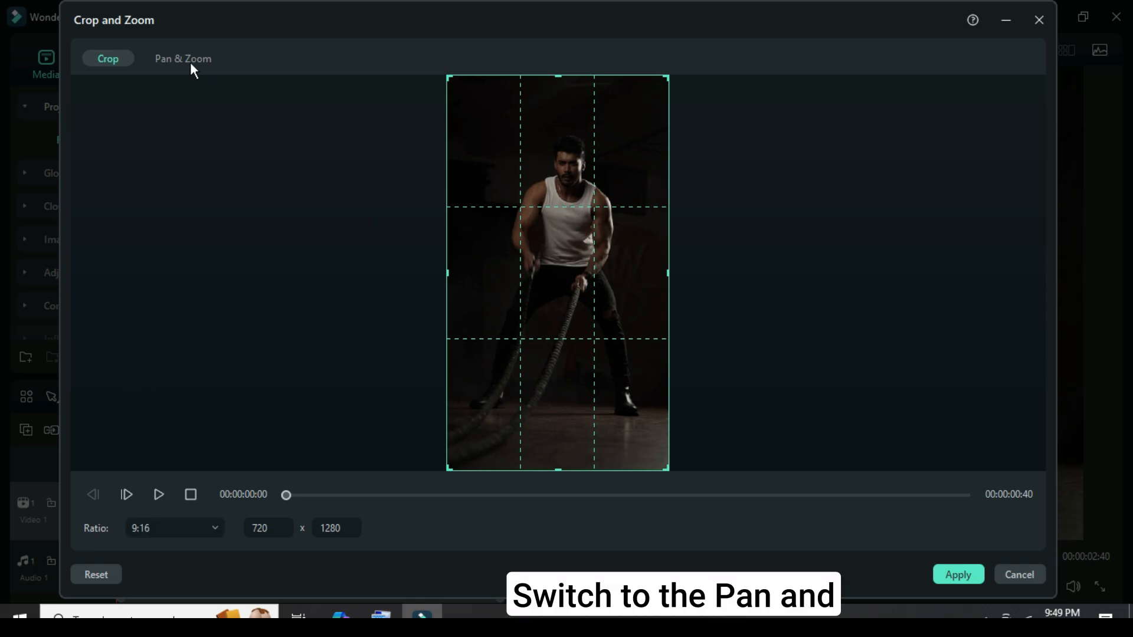
click(183, 59)
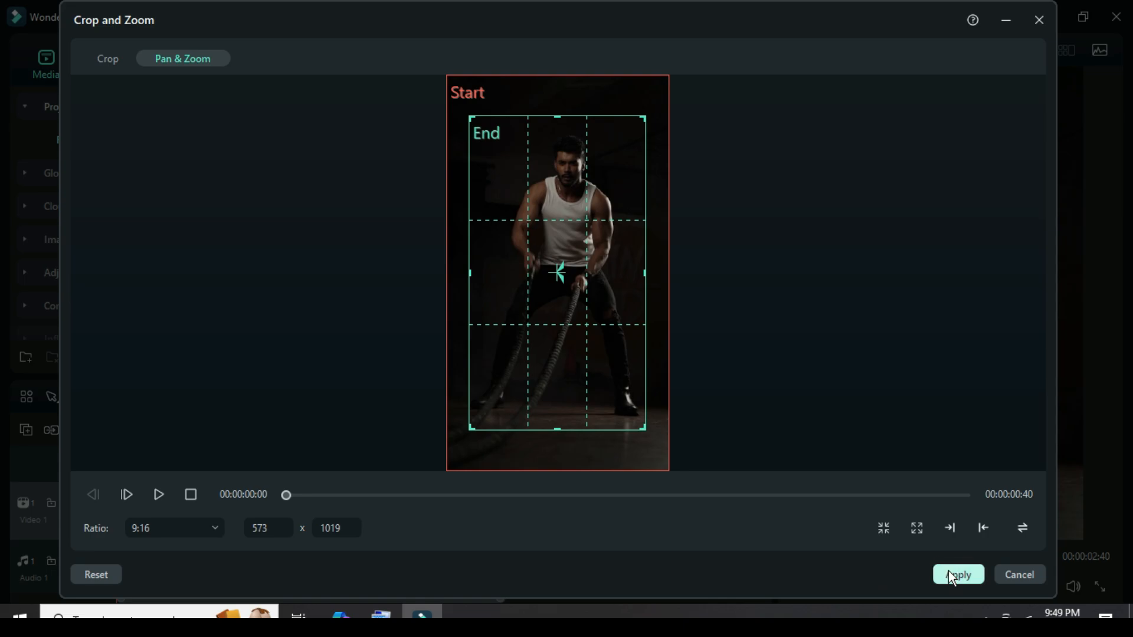
- Apply the framing, then add a 100% transform keyframe at the clip start and a larger one at frame 10
click(957, 574)
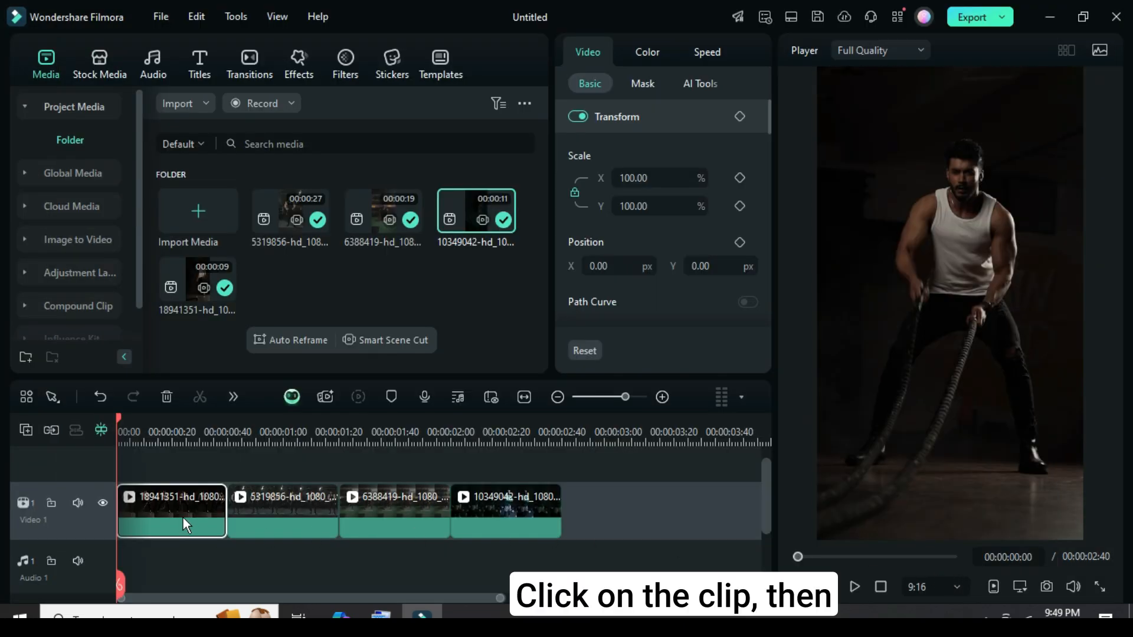
click(171, 512)
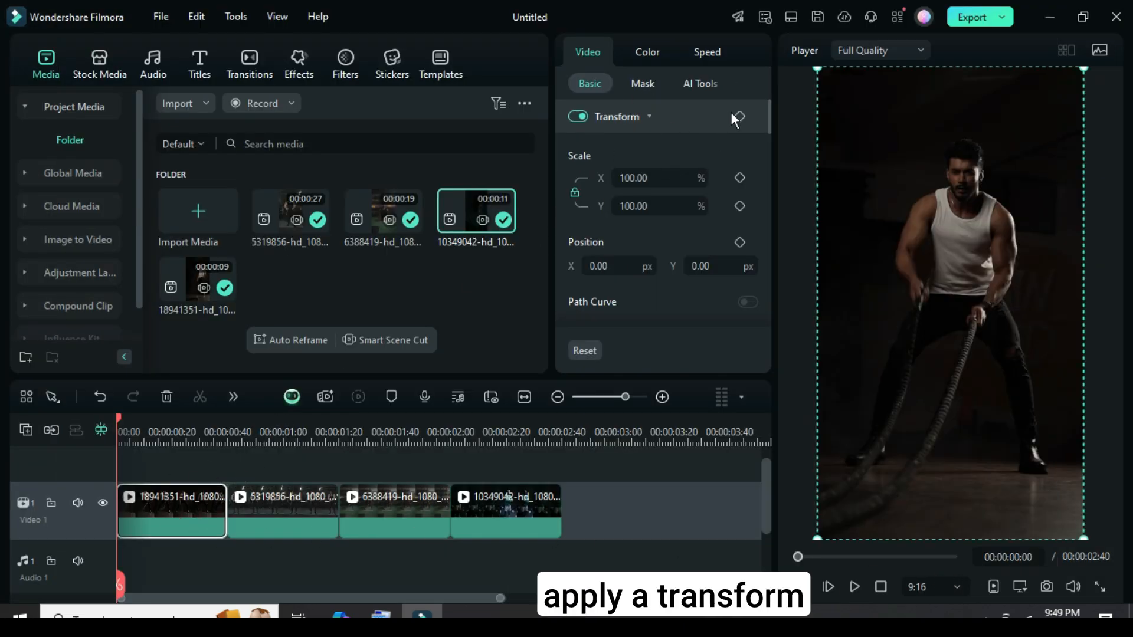
click(739, 117)
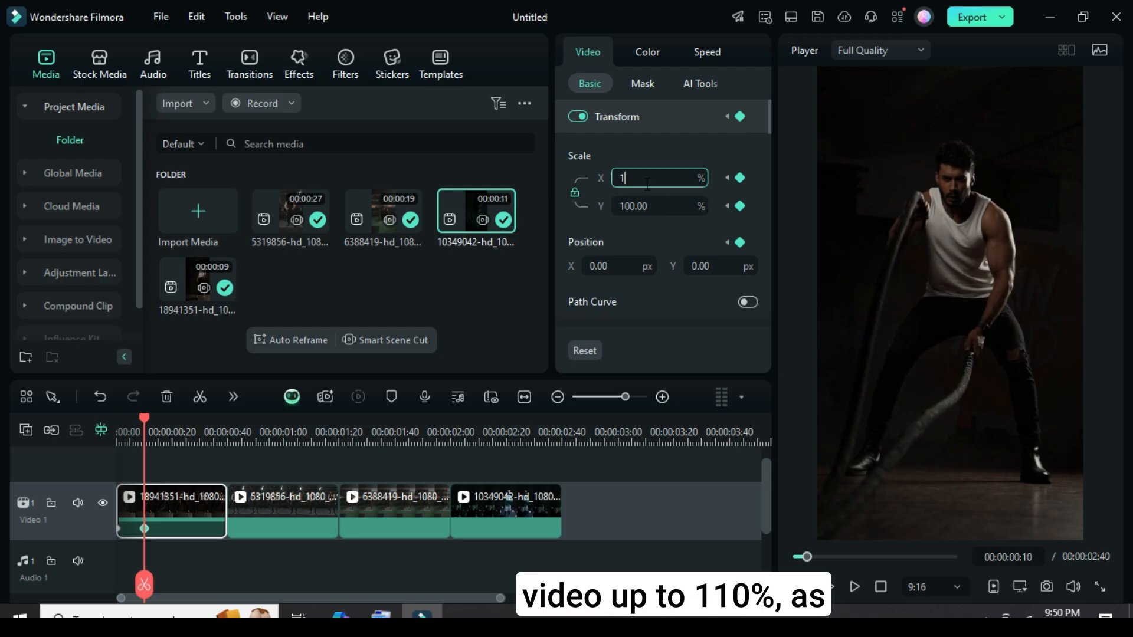
text(1)
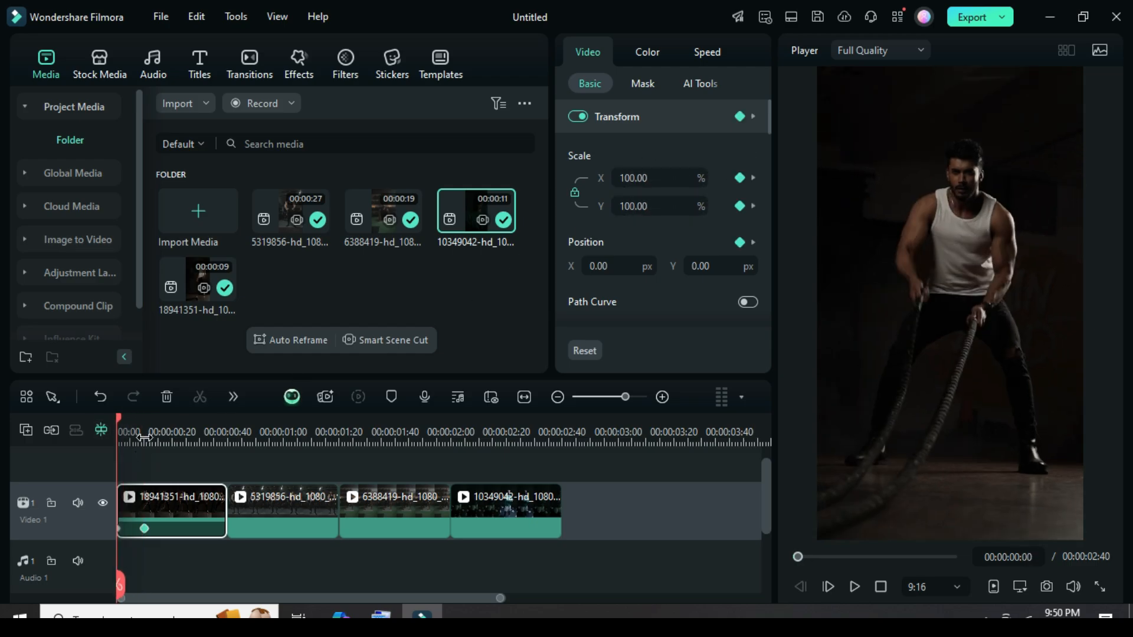
- Set the first clip's scale keyframes (100% to 110%) to a Bezier Ease Out curve
click(661, 397)
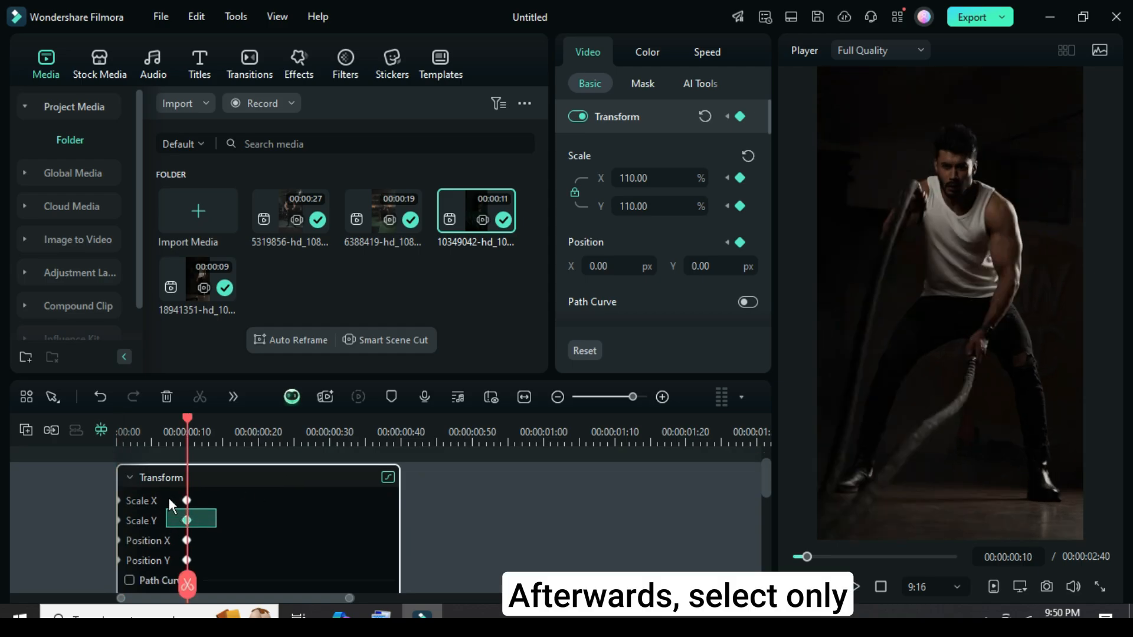
right_click(187, 516)
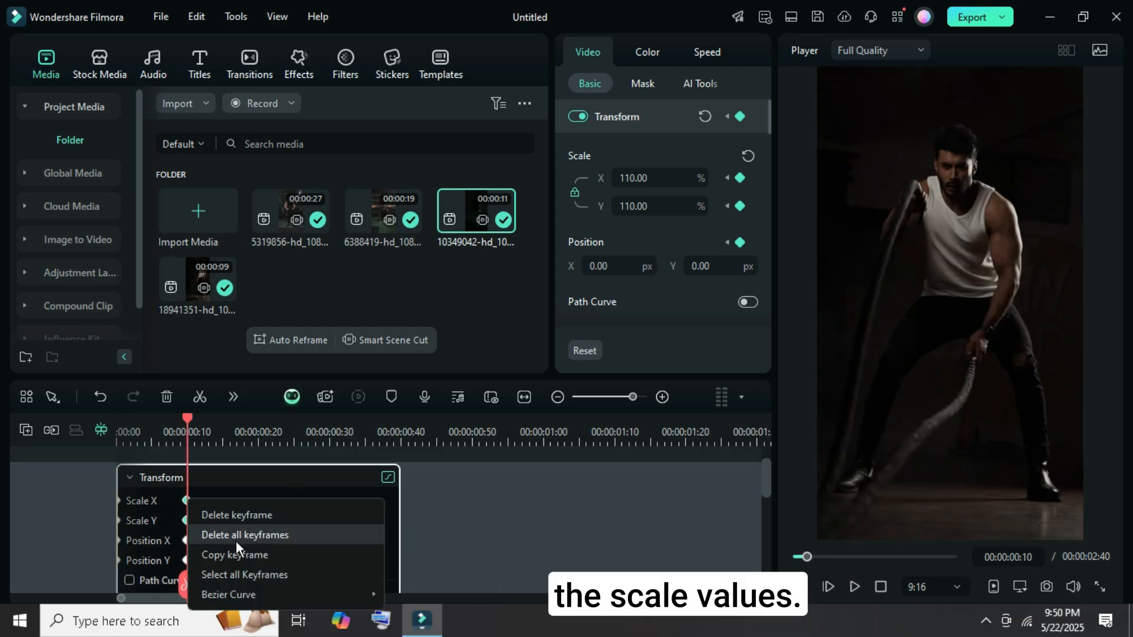
mouse_move(227, 594)
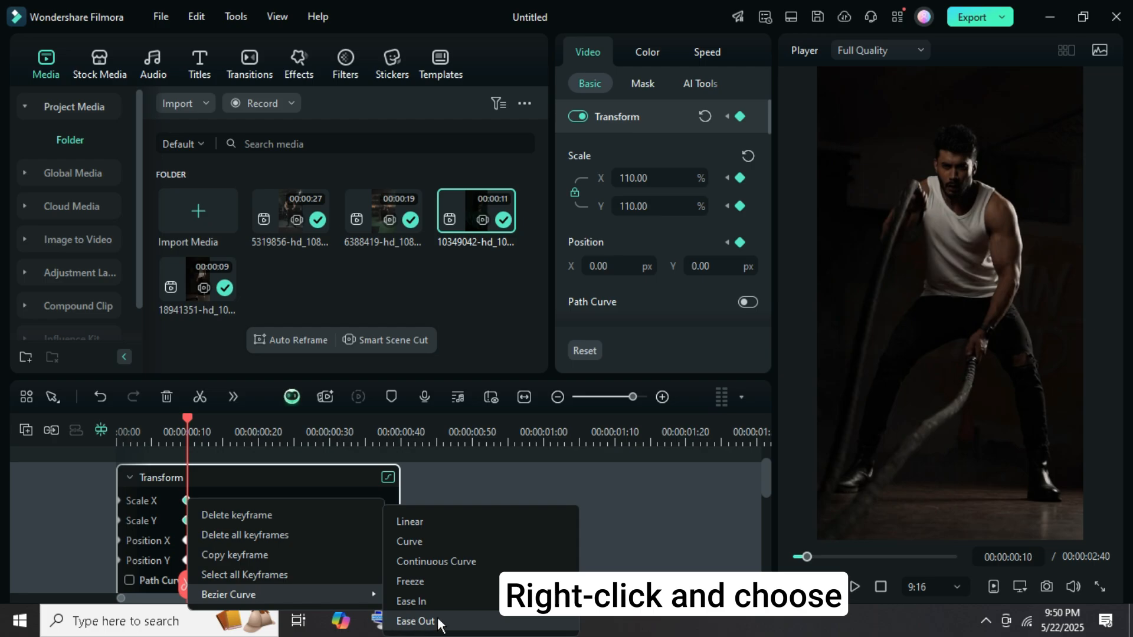
click(415, 622)
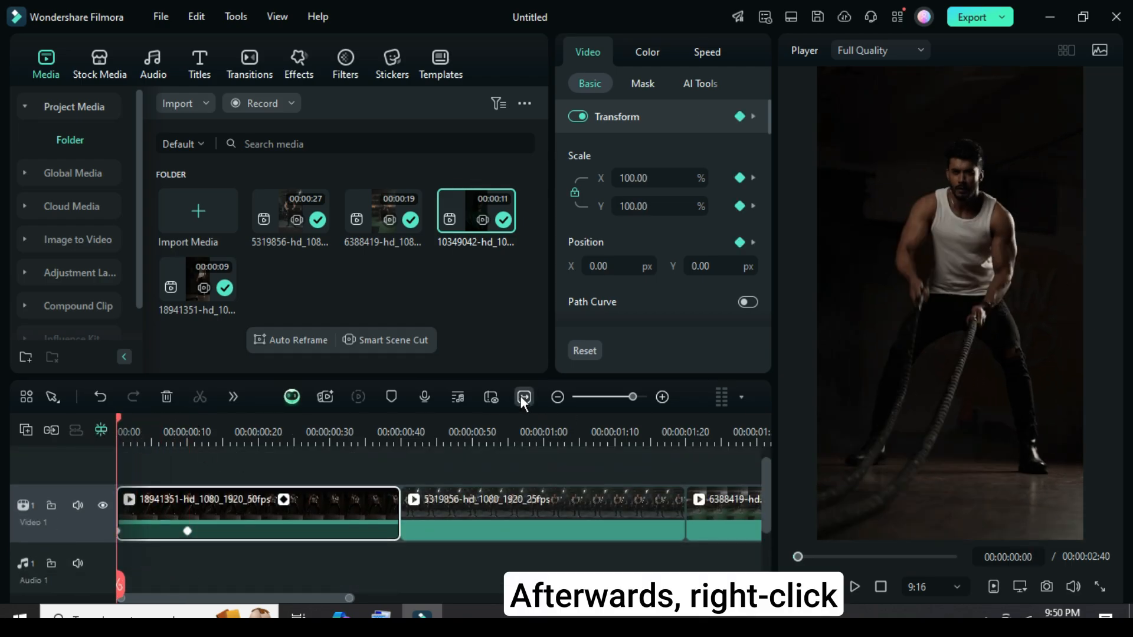
- Copy the first clip's eased zoom keyframes onto the other three clips and preview playback
right_click(259, 513)
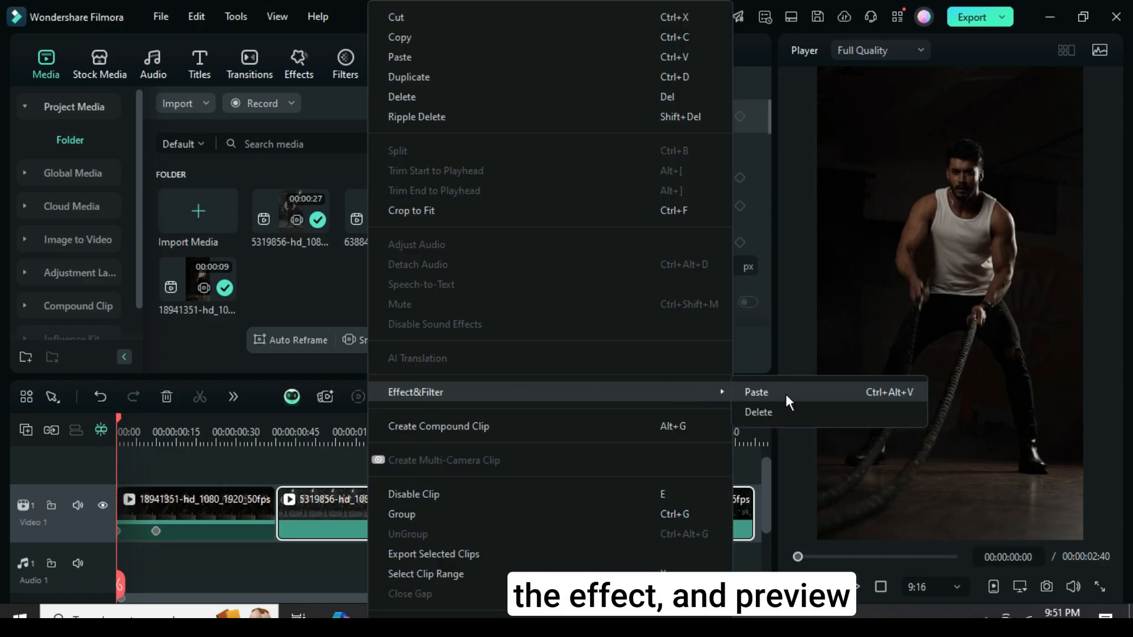
click(756, 392)
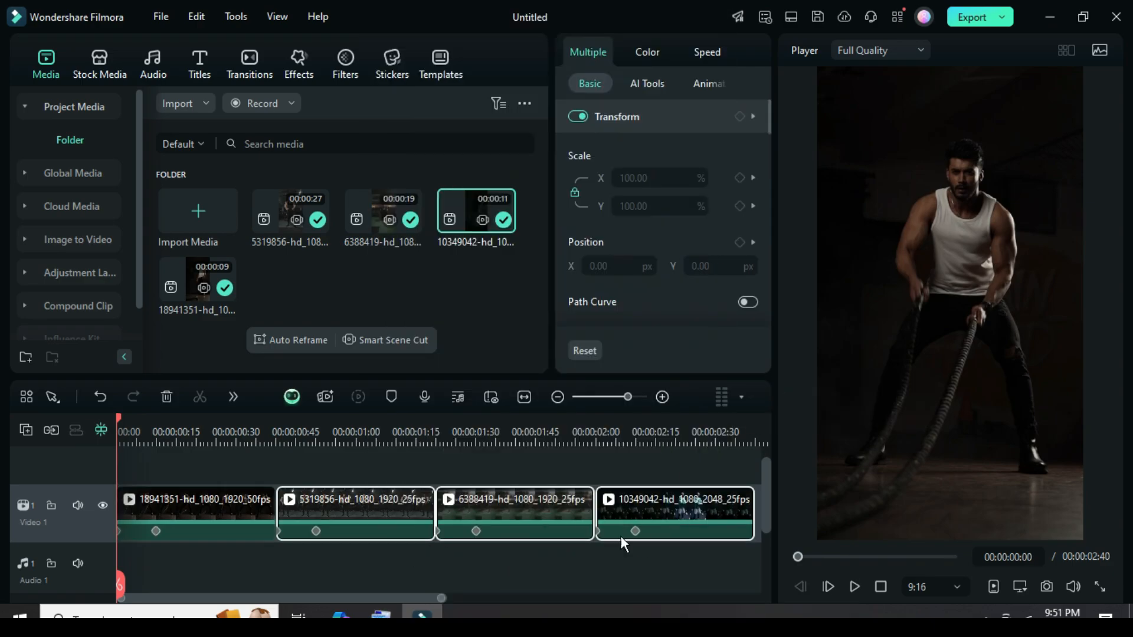
click(854, 587)
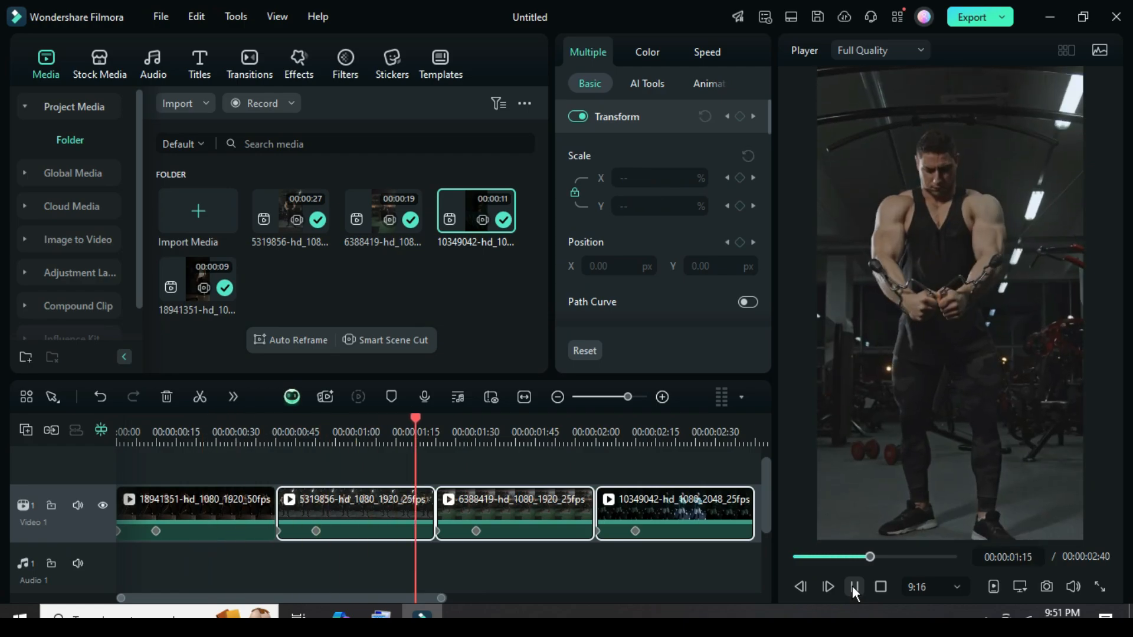
click(855, 586)
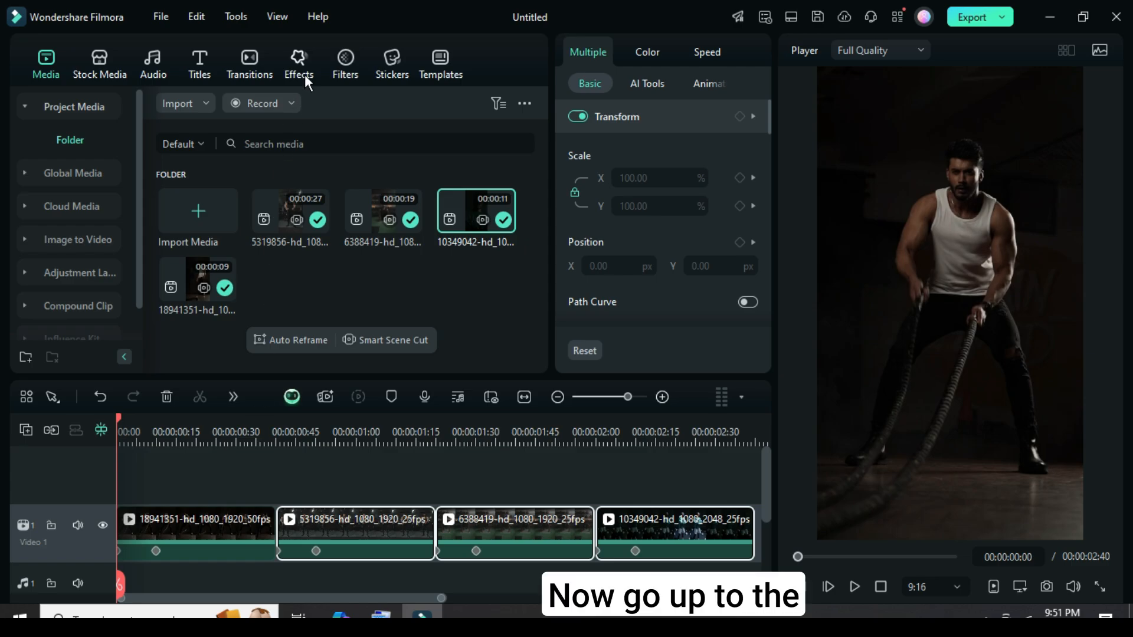
- Place a Dispersion Blur effect on track 2 above the clips, trimmed to the first ten frames
click(298, 64)
text(dispersion blur)
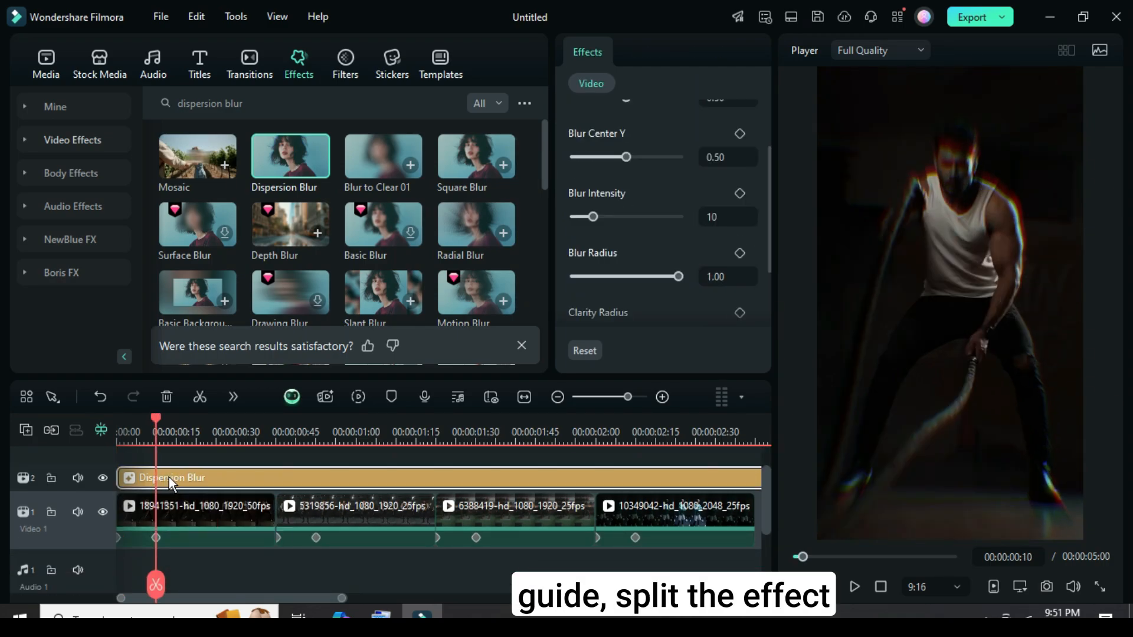
click(166, 397)
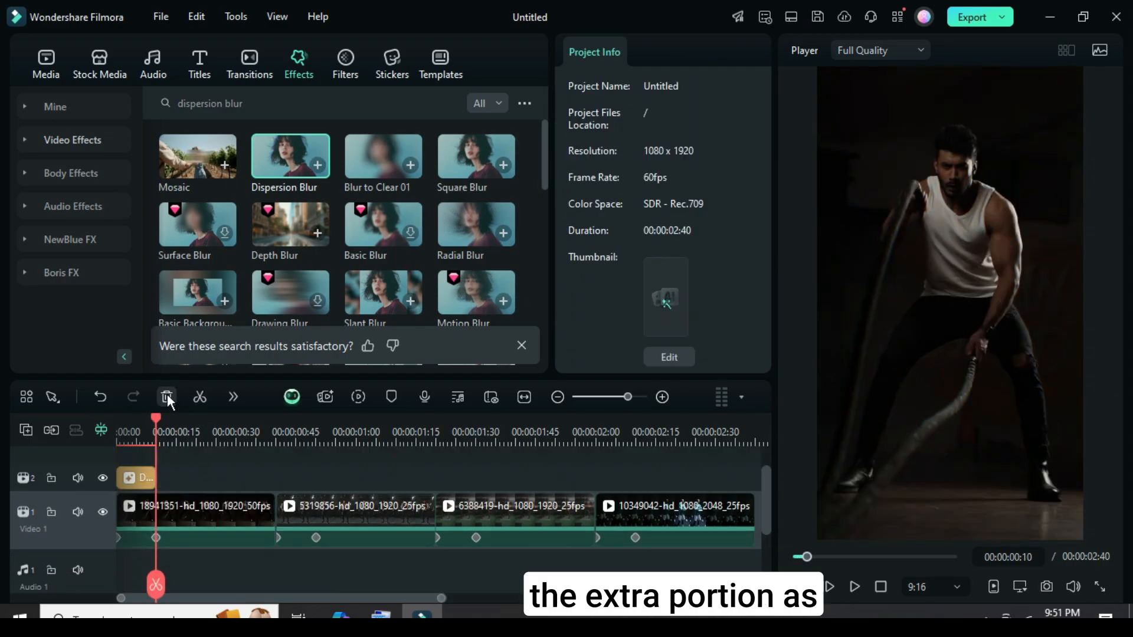
click(166, 396)
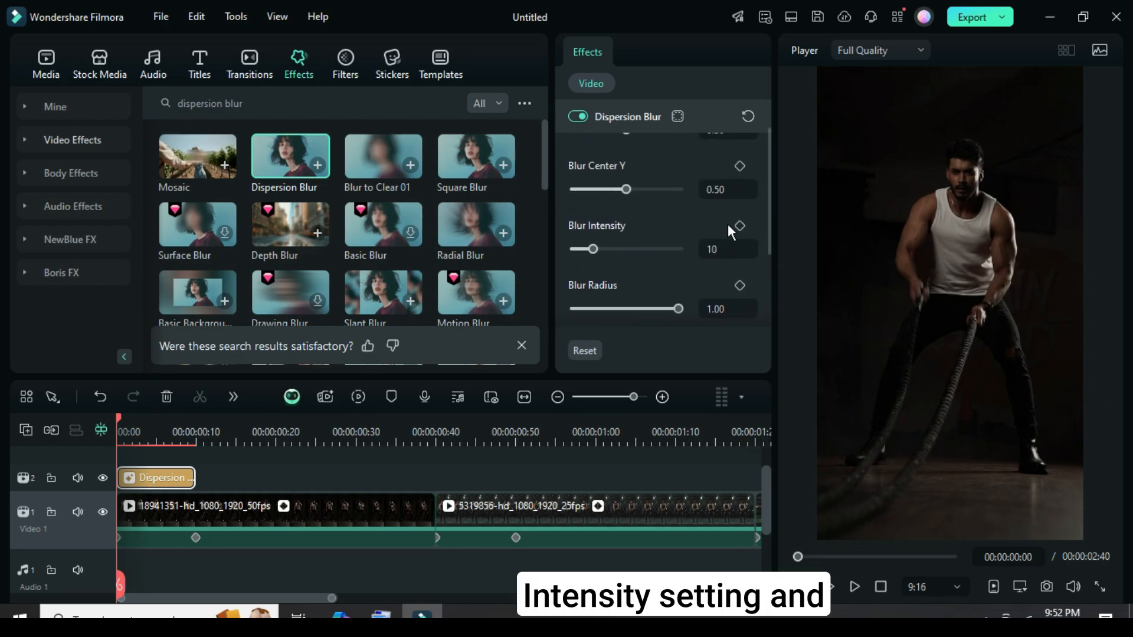
- Keyframe Blur Intensity from 10 at frame 0 to 1 at frame 10, then copy the effect
click(739, 226)
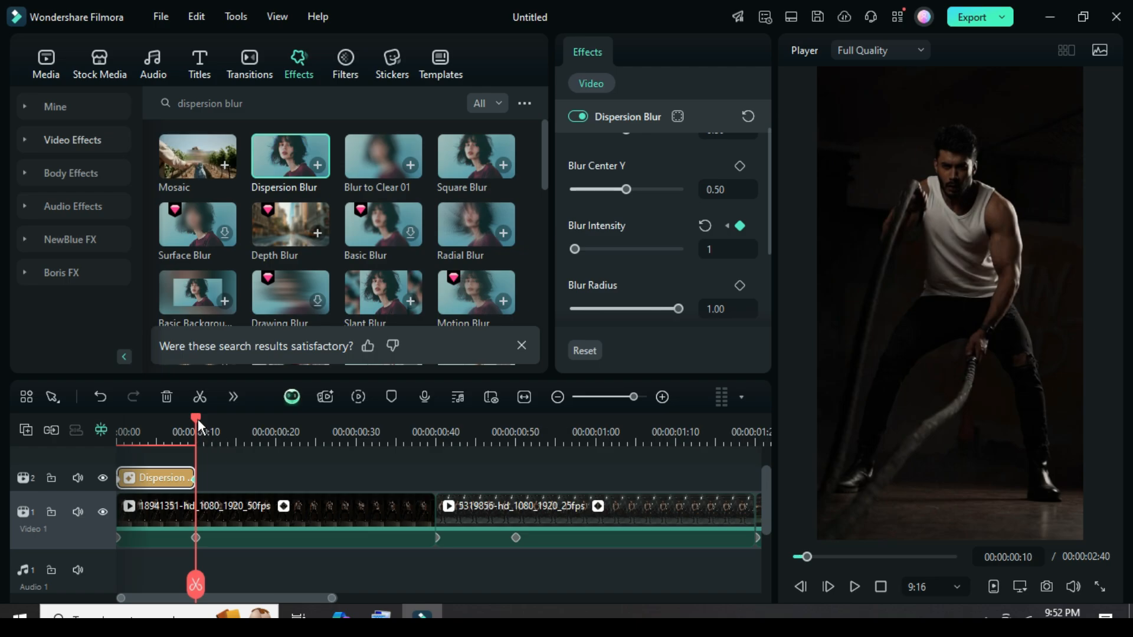
right_click(152, 478)
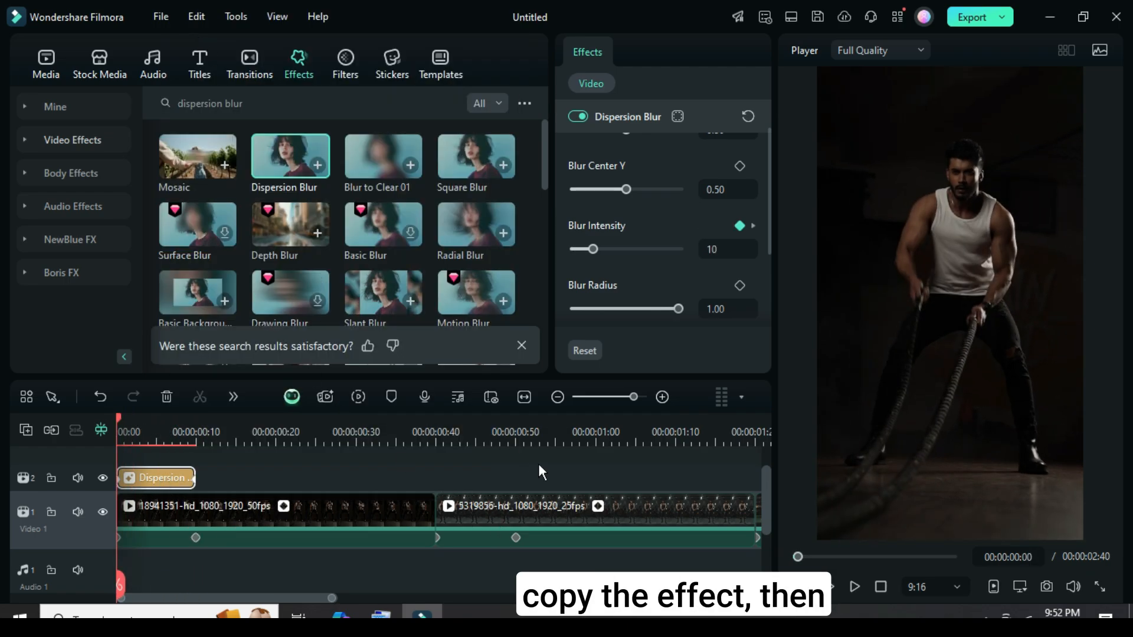
- Select the second clip at its start and bring up its options for pasting the blur intro
click(355, 506)
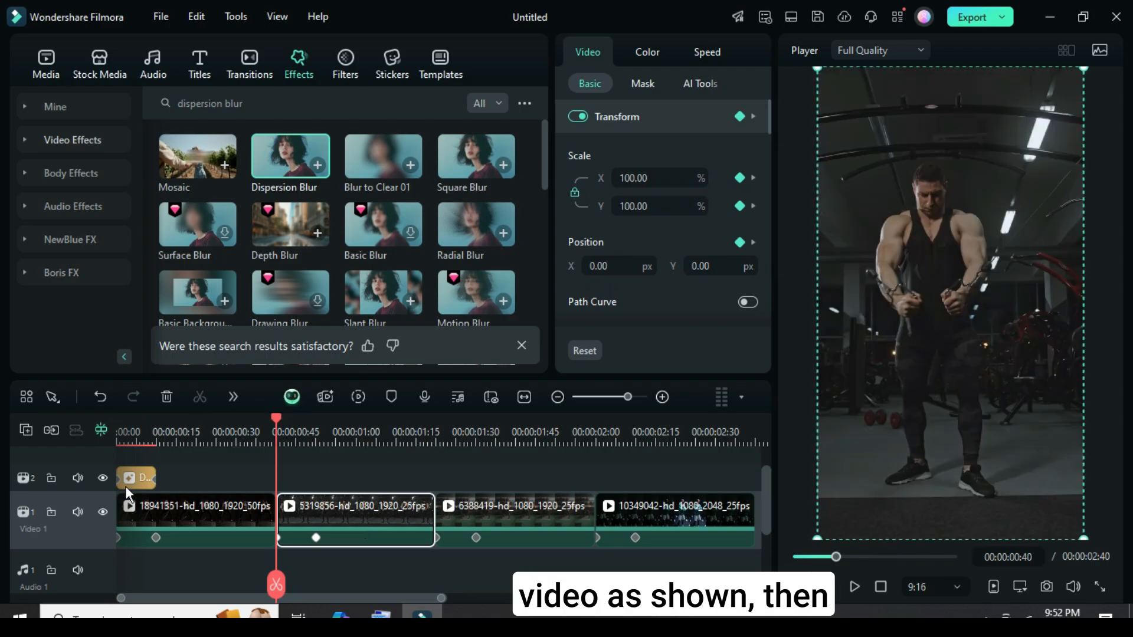
right_click(354, 506)
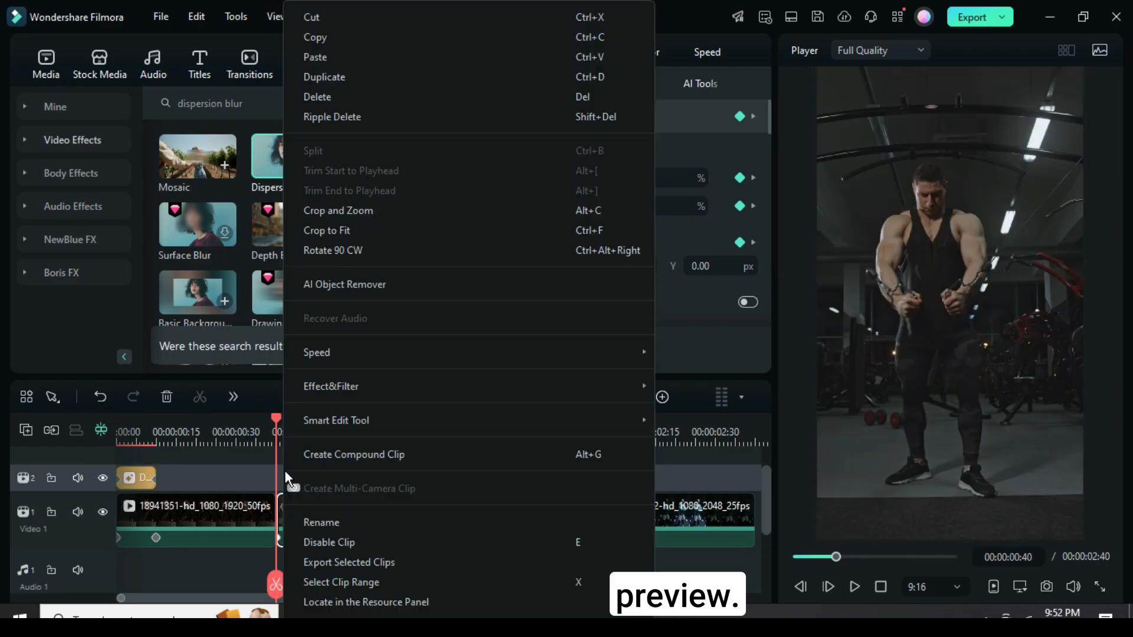